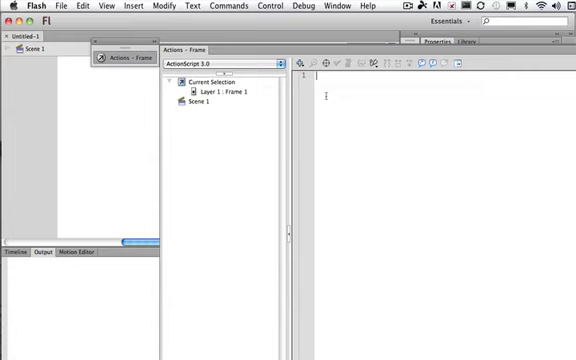
{"action": "type", "text": "trace"}
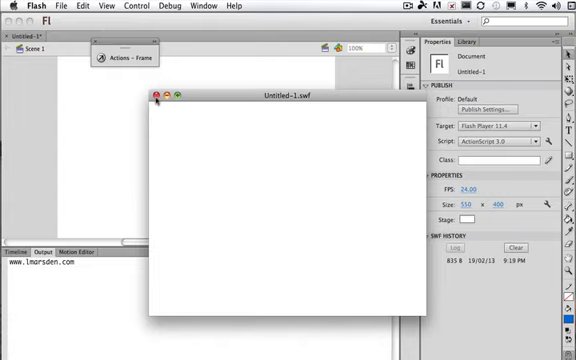
{"action": "mouse_move", "coordinate": [197, 138]}
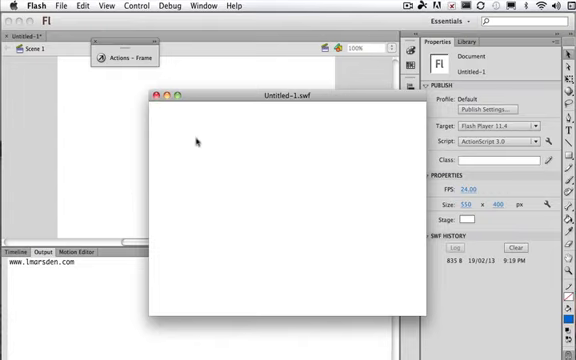
{"action": "left_click", "coordinate": [151, 96]}
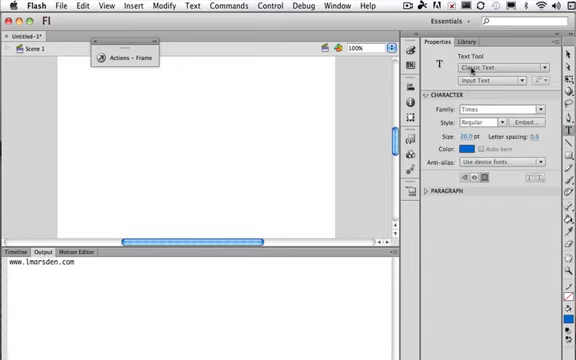
- Change the Text tool's text type from Input Text to Dynamic Text
{"action": "left_click", "coordinate": [460, 89]}
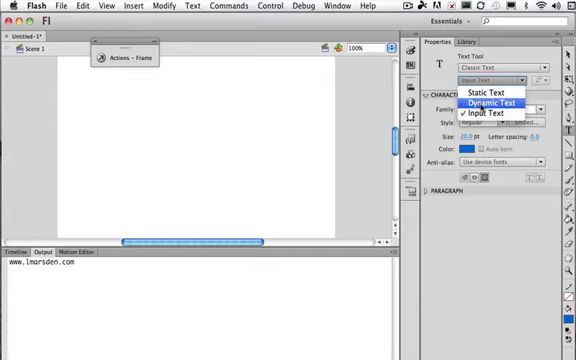
{"action": "mouse_move", "coordinate": [475, 99]}
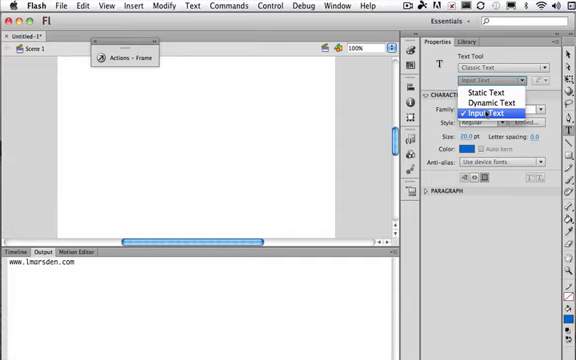
{"action": "mouse_move", "coordinate": [480, 96]}
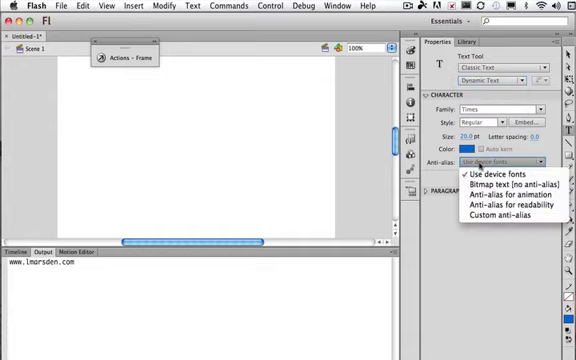
{"action": "mouse_move", "coordinate": [481, 180]}
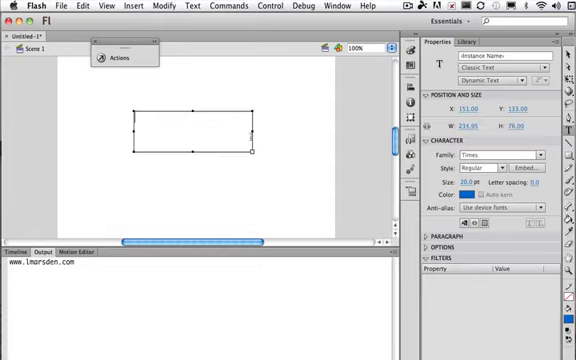
- Widen the txtOutput dynamic text box on the stage and reopen the frame script
{"action": "left_click_drag", "start_coordinate": [256, 146], "coordinate": [282, 146]}
{"action": "type", "text": "txtOutput"}
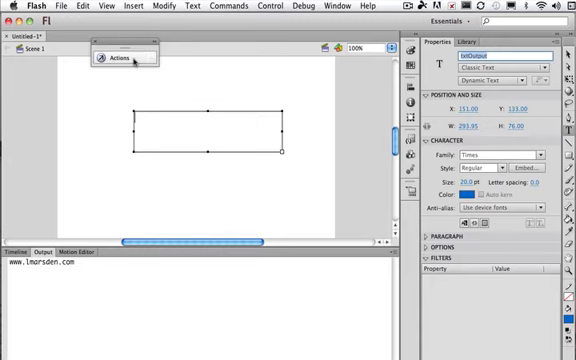
{"action": "left_click", "coordinate": [123, 62]}
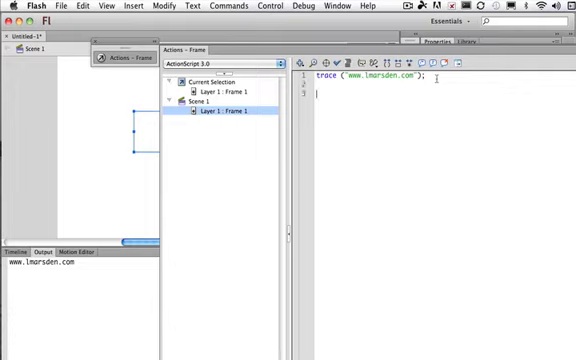
{"action": "type", "text": "txtOutput"}
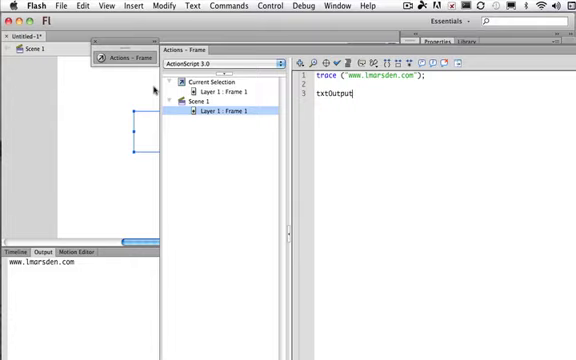
{"action": "type", "text": "."}
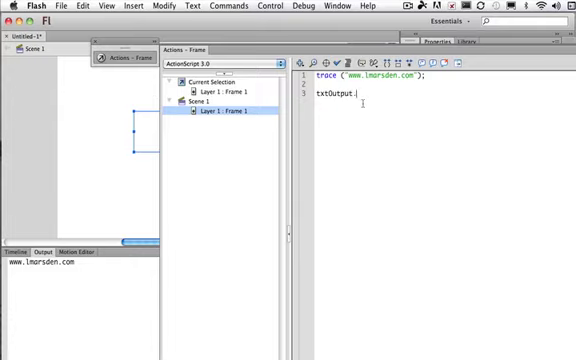
{"action": "mouse_move", "coordinate": [345, 143]}
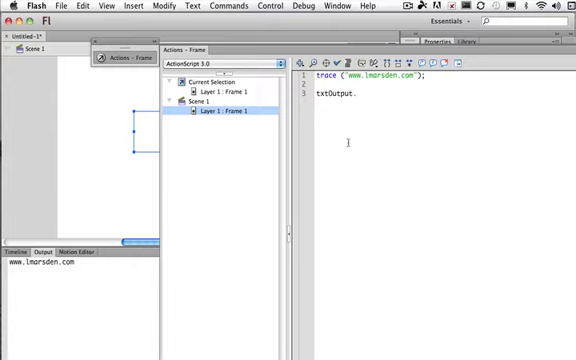
{"action": "type", "text": "text"}
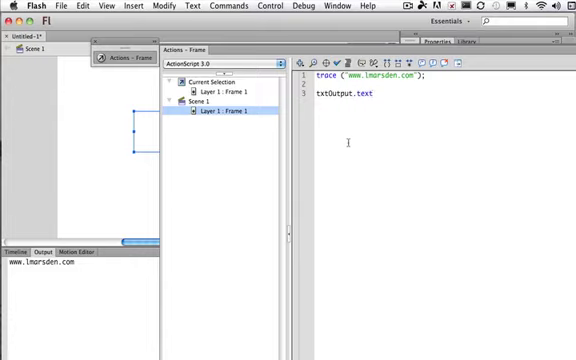
{"action": "type", "text": "="}
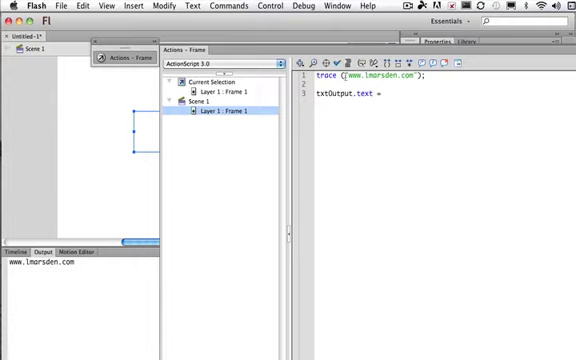
{"action": "double_click", "coordinate": [385, 78]}
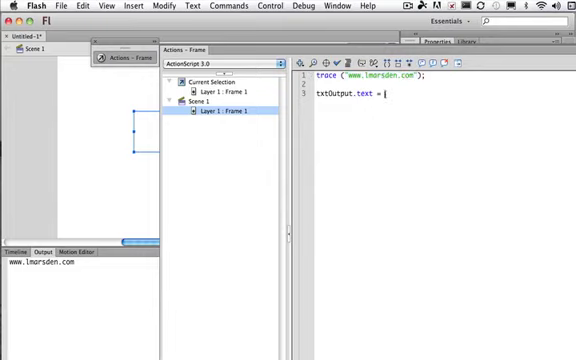
{"action": "type", "text": "\"www.lmarsden.com\""}
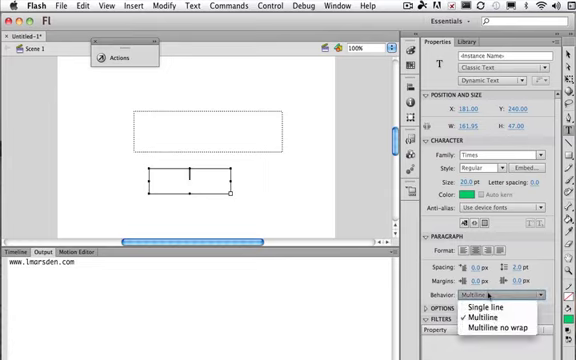
- Choose a line behavior in Paragraph options for the green lower text box
{"action": "left_click", "coordinate": [493, 281]}
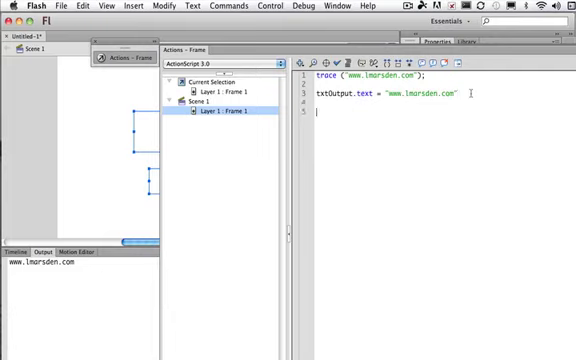
- Add trace(37); on line 5 of the frame script
{"action": "type", "text": "trace"}
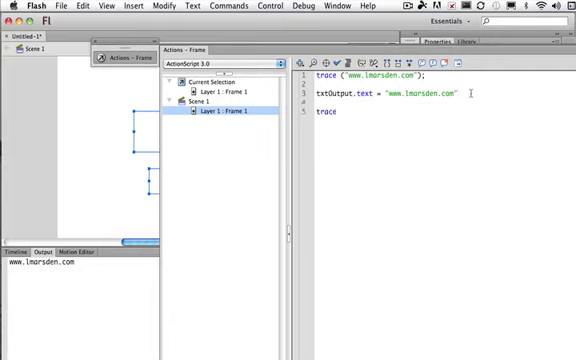
{"action": "type", "text": "("}
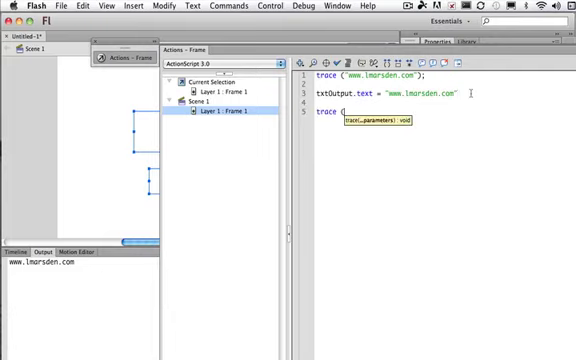
{"action": "type", "text": "37"}
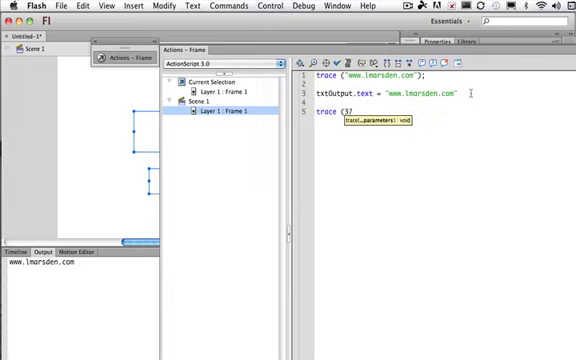
{"action": "type", "text": ")"}
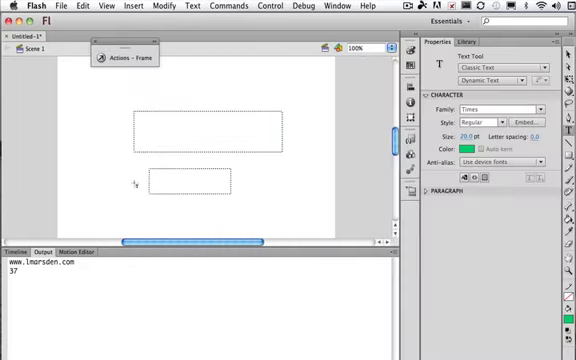
- Give the lower text box the instance name txtNumber
{"action": "left_click", "coordinate": [188, 196]}
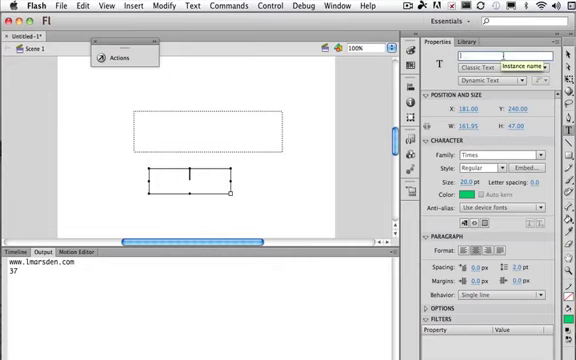
{"action": "type", "text": "txtNa"}
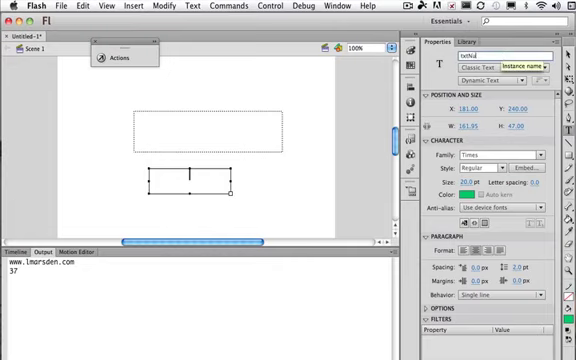
{"action": "type", "text": "txtNumber"}
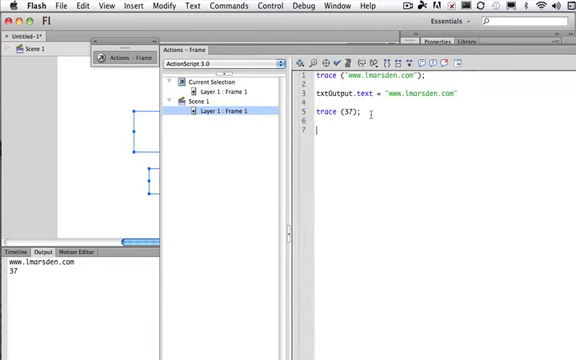
- Add a script line assigning 37 to txtNumber.text
{"action": "type", "text": "txtNumber"}
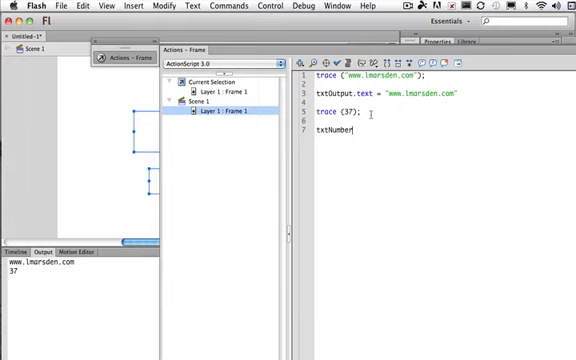
{"action": "type", "text": ".text ="}
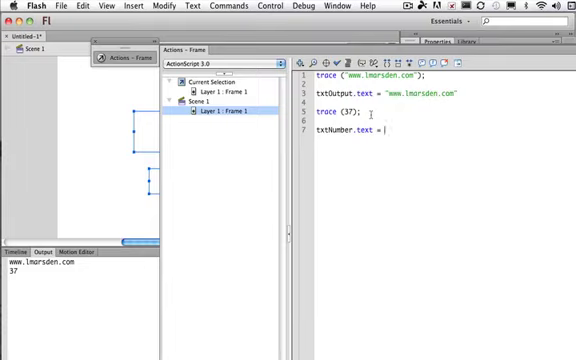
{"action": "type", "text": "("}
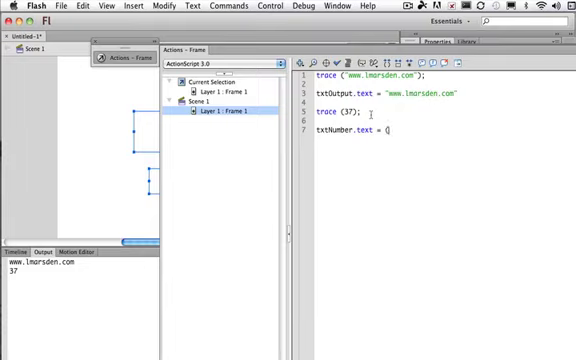
{"action": "type", "text": "37;"}
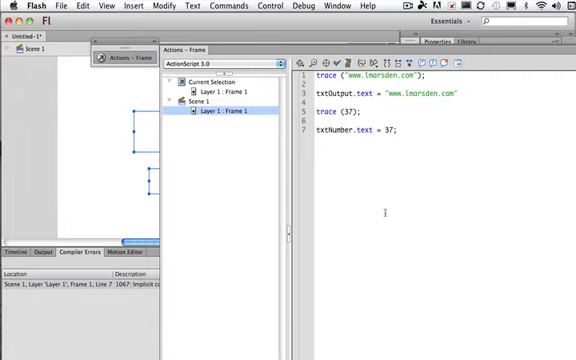
- Declare var nNumber:Number = 37, using nNumber in the trace and nNumber.toString() for txtNumber.text
{"action": "type", "text": ".toString("}
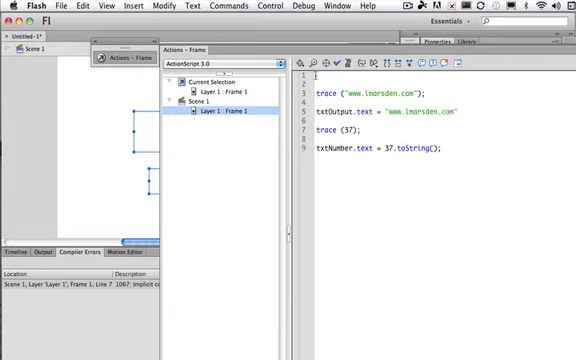
{"action": "type", "text": "var"}
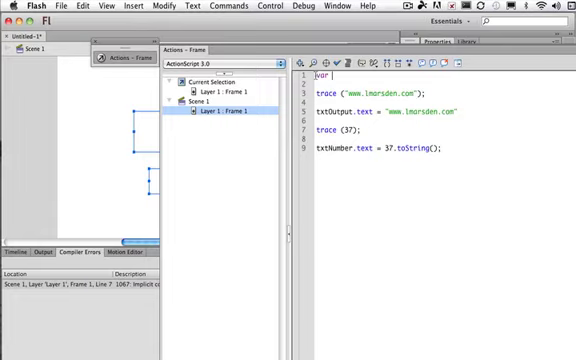
{"action": "type", "text": "mNumber:"}
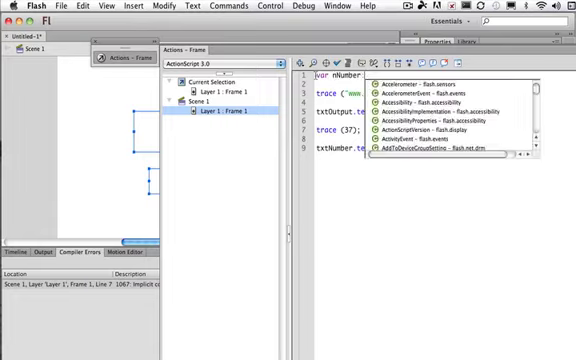
{"action": "type", "text": "Number;"}
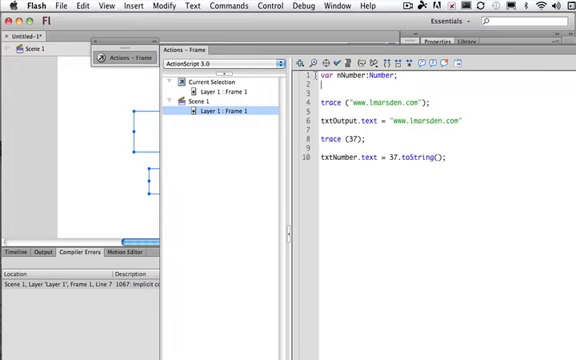
{"action": "type", "text": "nNumber ="}
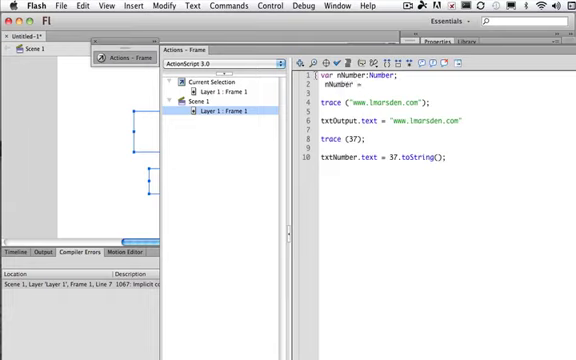
{"action": "type", "text": "37;"}
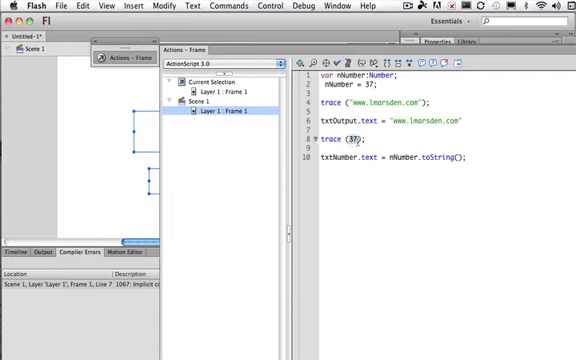
{"action": "type", "text": "nNumber"}
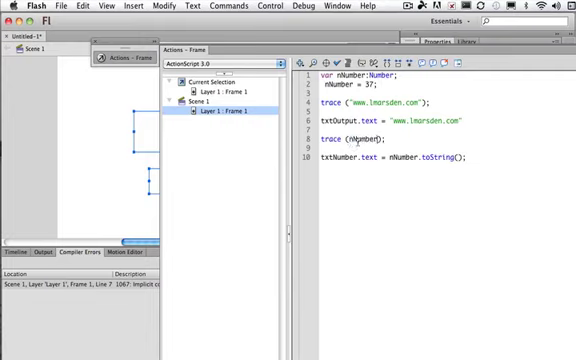